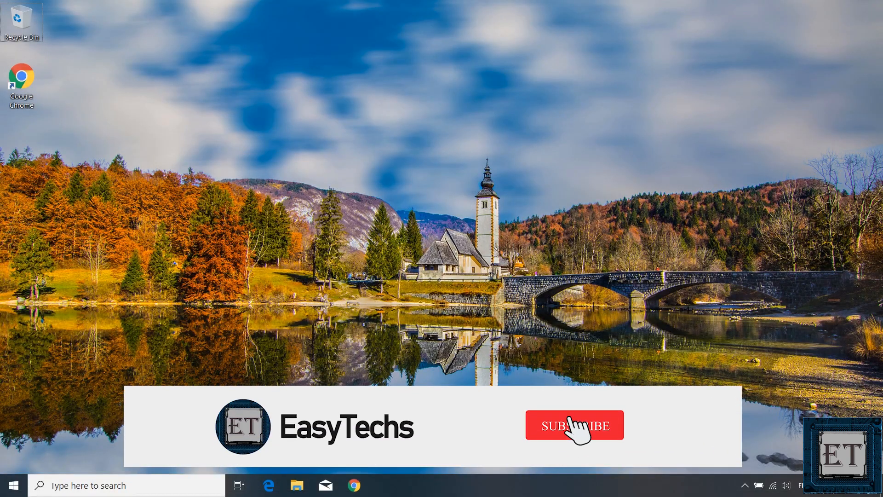
# Reach URCDKey's account sign-up page from the Windows 10 Pro product page
pyautogui.click(574, 425)
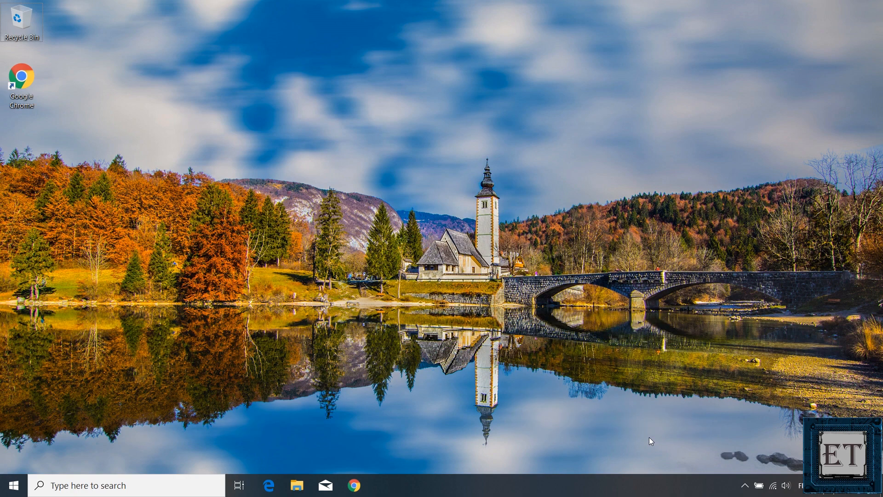
pyautogui.click(353, 486)
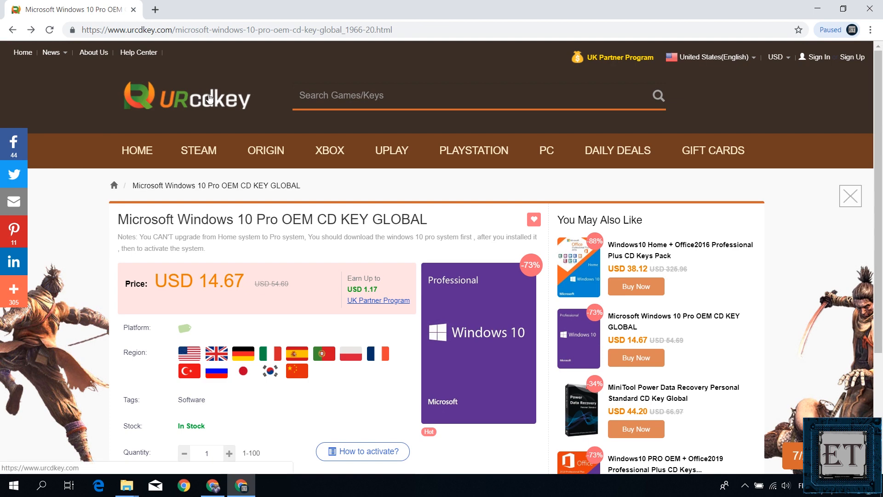
pyautogui.moveTo(849, 60)
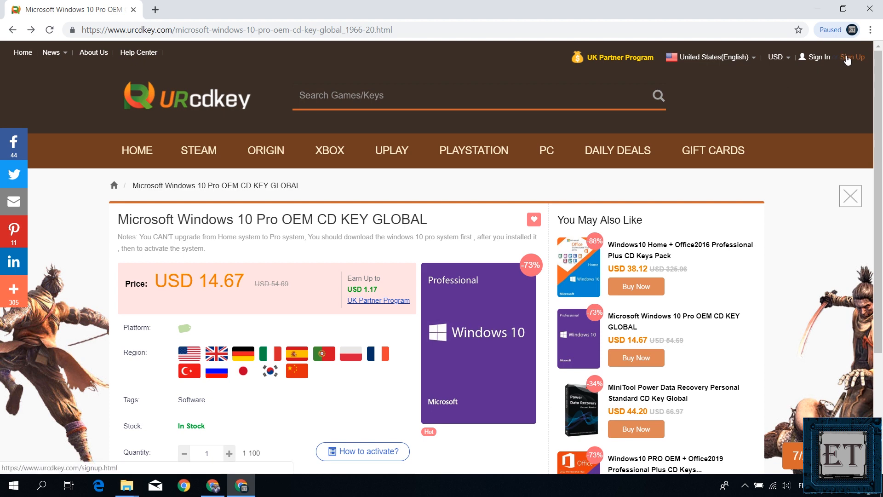
pyautogui.click(852, 57)
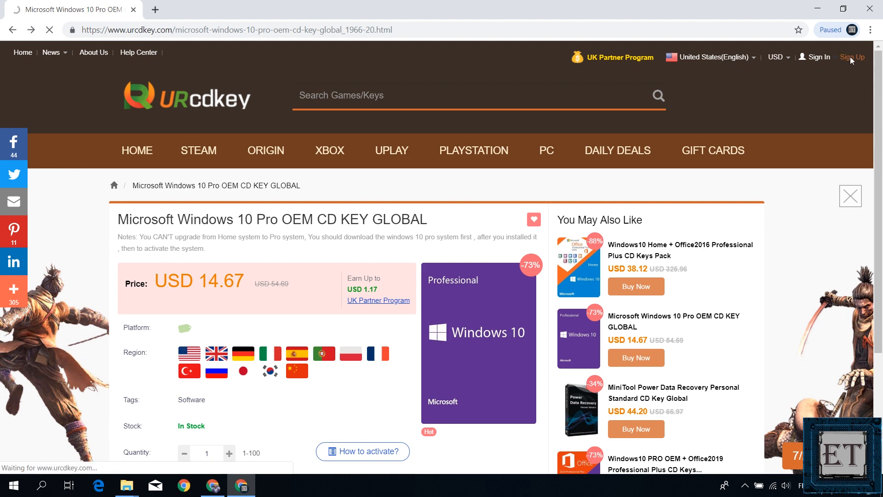
pyautogui.click(852, 58)
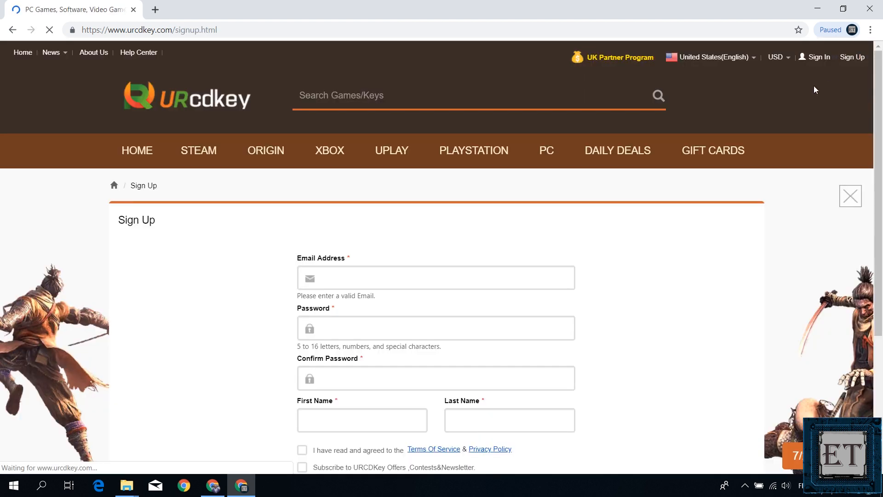
# Fill in the new account's email address starting 'easytechstutorial'
pyautogui.click(424, 278)
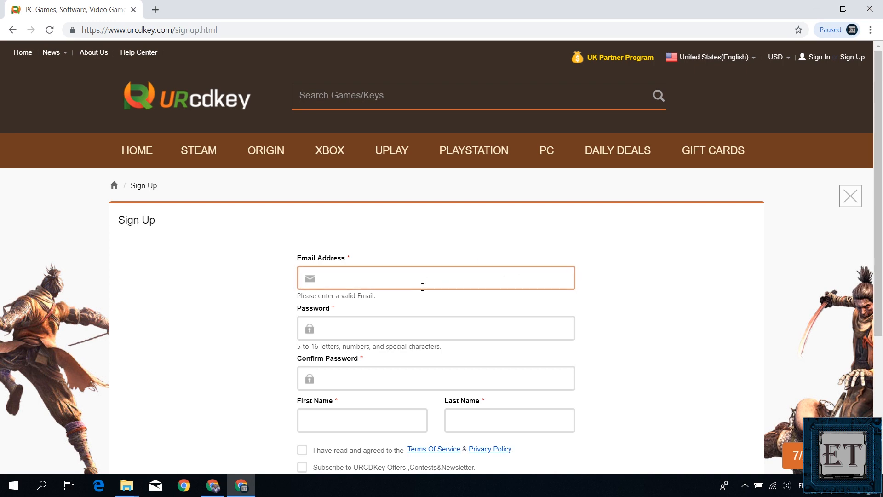
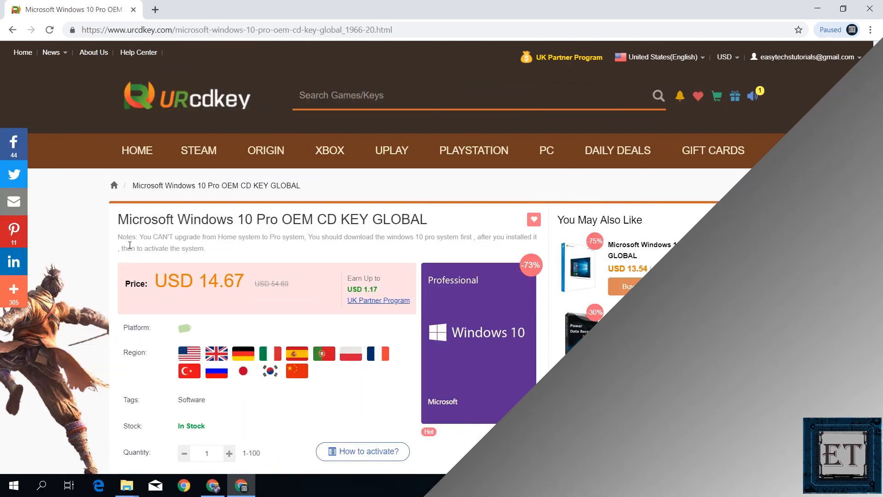
# Start buying the Windows 10 Pro key and reach the promotion code box
pyautogui.scroll(-3)
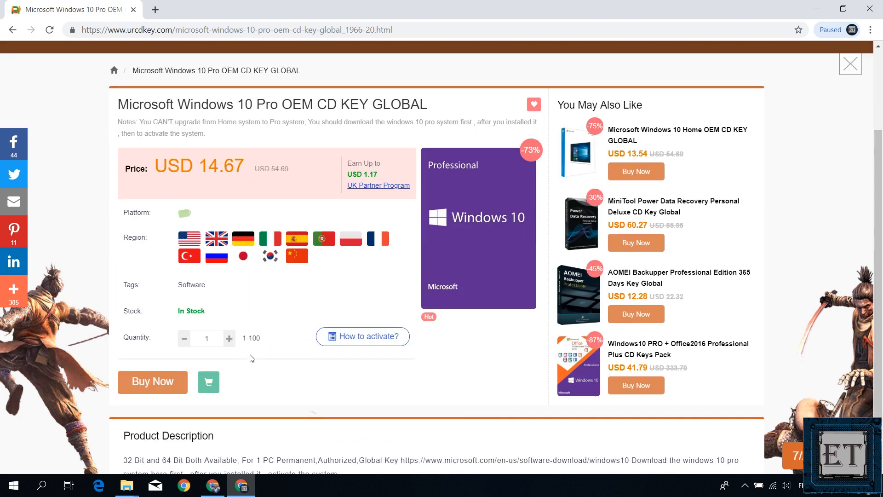
pyautogui.click(153, 382)
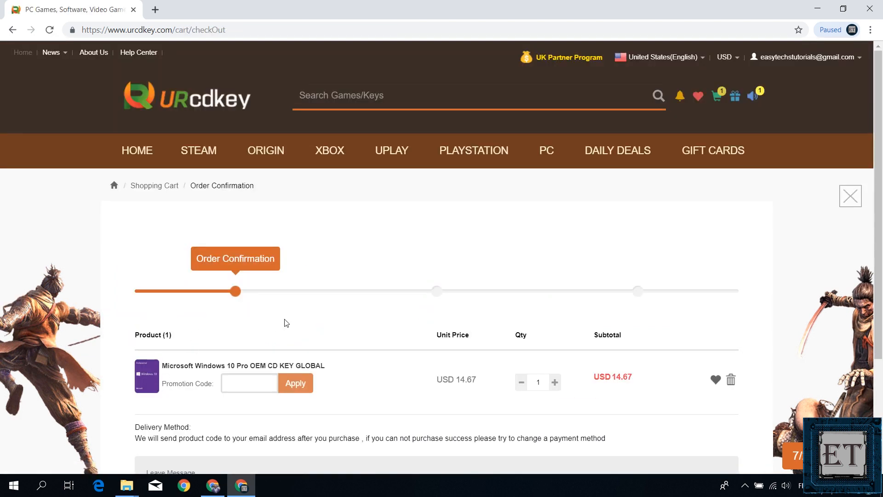
pyautogui.click(248, 383)
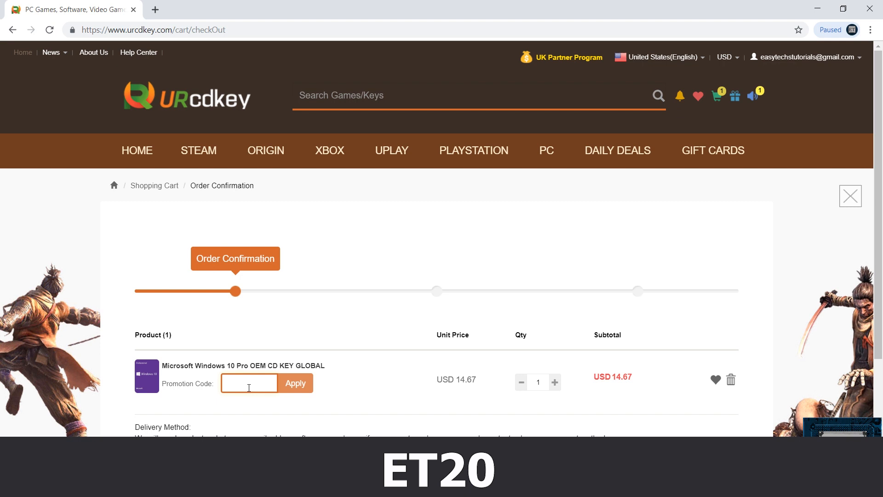
# Apply promotion code ET20, bringing the order total to USD 11.74
pyautogui.write('ET20')
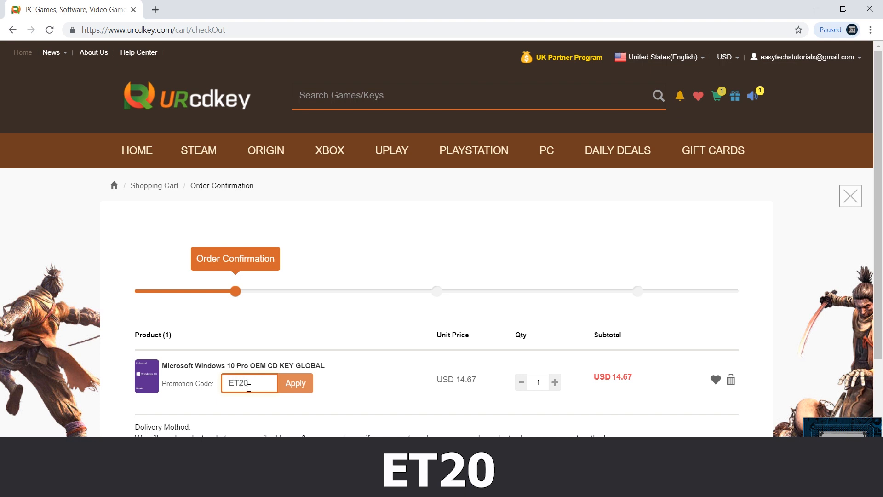
pyautogui.click(296, 382)
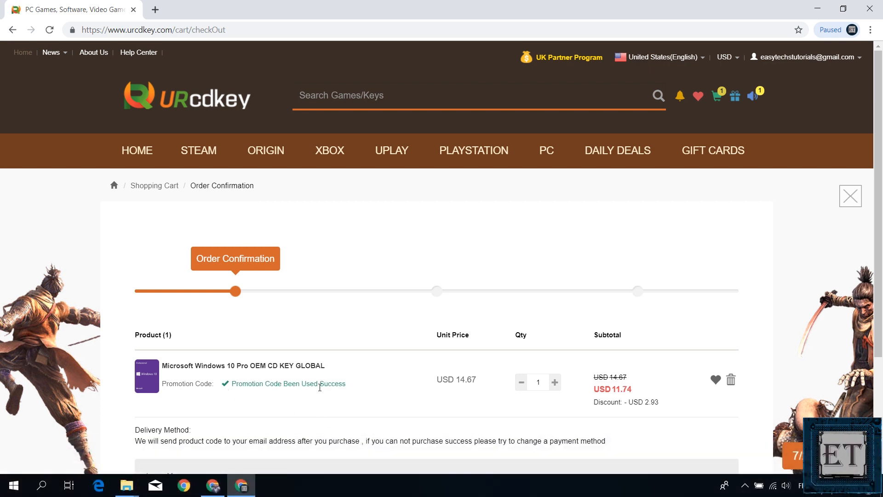
pyautogui.moveTo(621, 397)
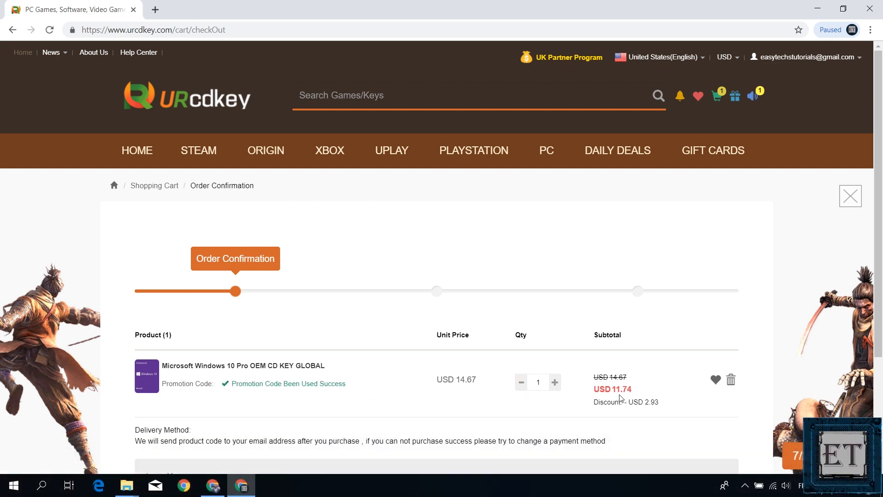
pyautogui.scroll(-3)
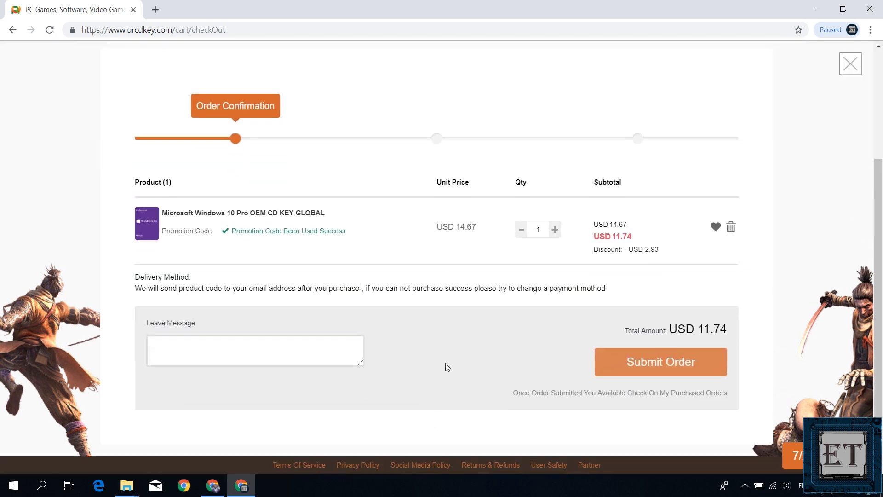
# Submit the discounted order so the payment method choices appear
pyautogui.click(661, 361)
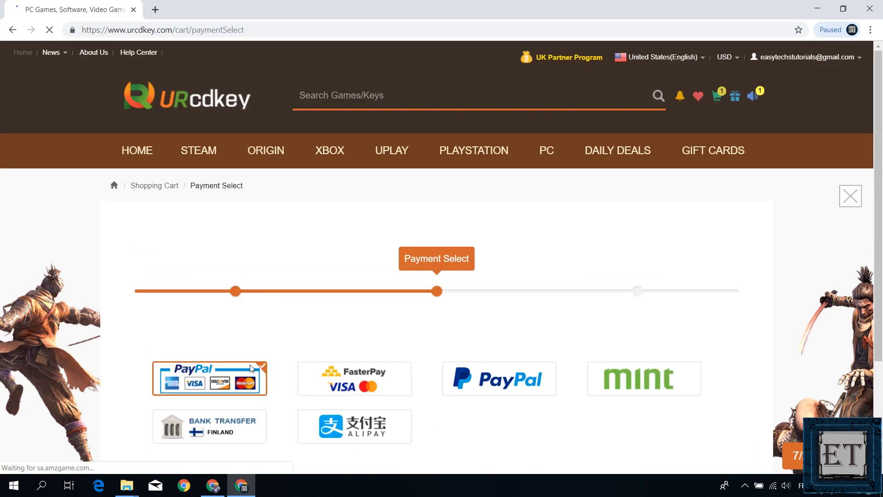
pyautogui.moveTo(480, 386)
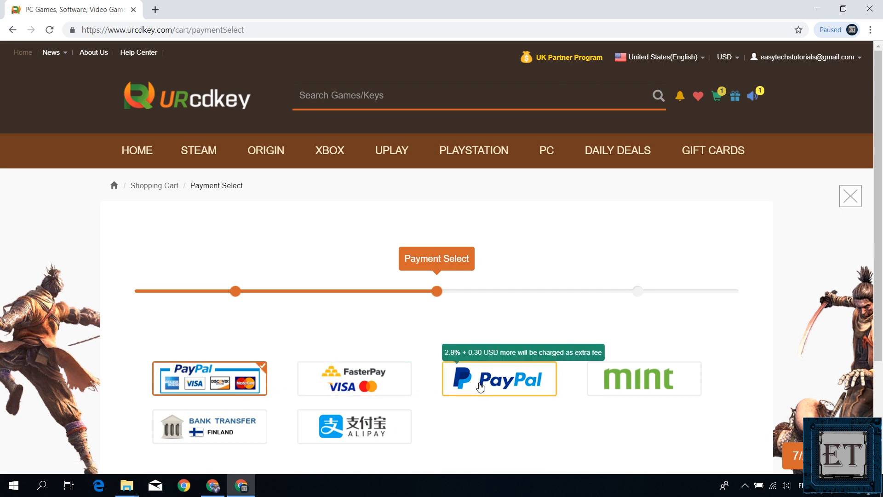
pyautogui.moveTo(506, 415)
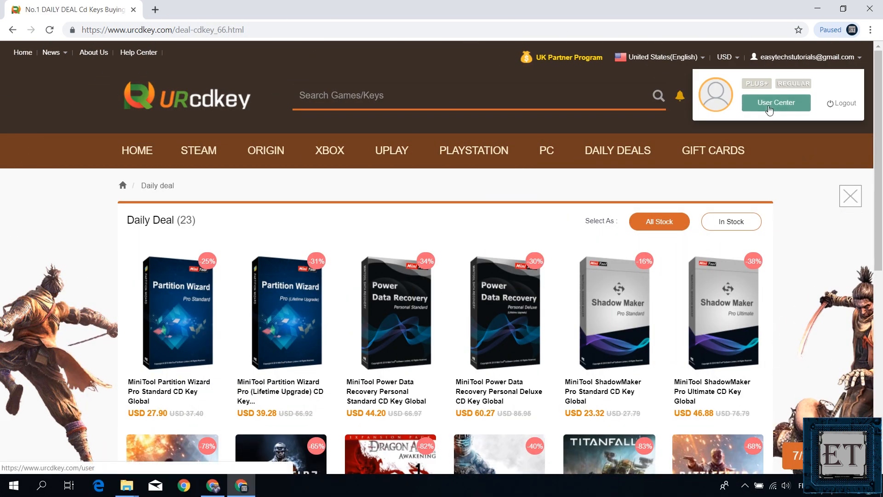
# Show My Purchased Orders in the User Center with the Windows 10 Pro key order
pyautogui.click(777, 103)
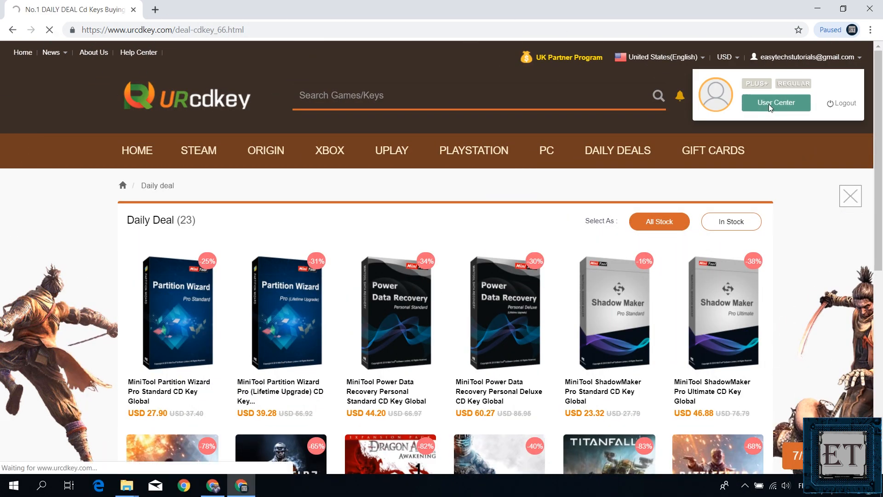
pyautogui.click(776, 104)
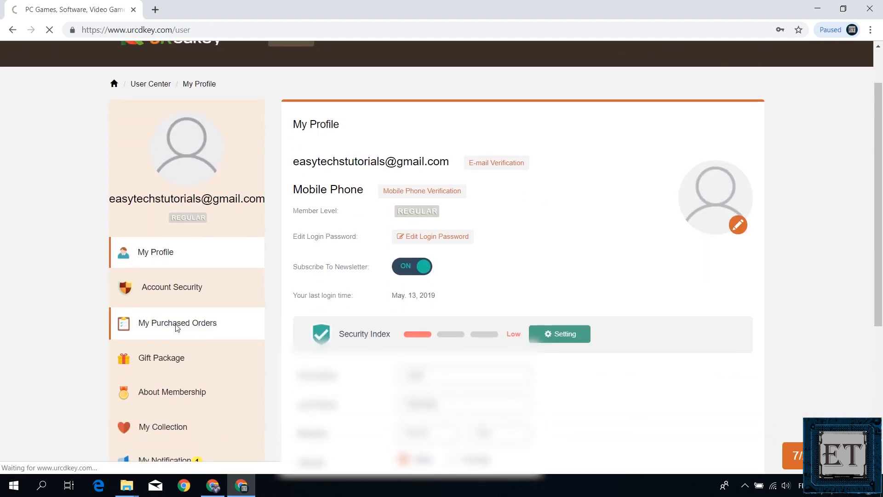
pyautogui.click(177, 323)
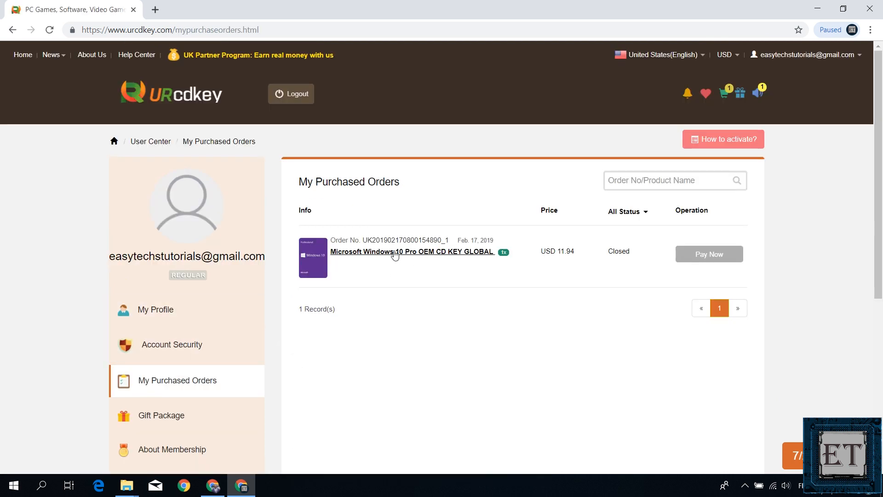
pyautogui.moveTo(425, 260)
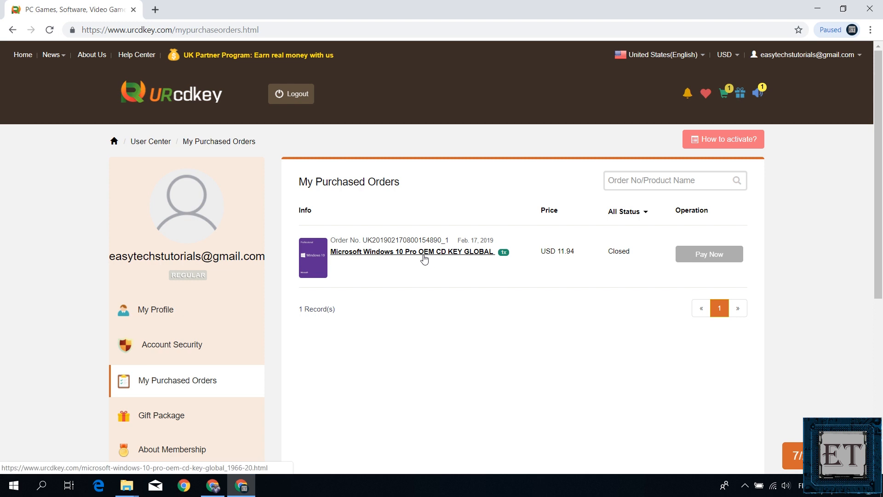
pyautogui.moveTo(422, 255)
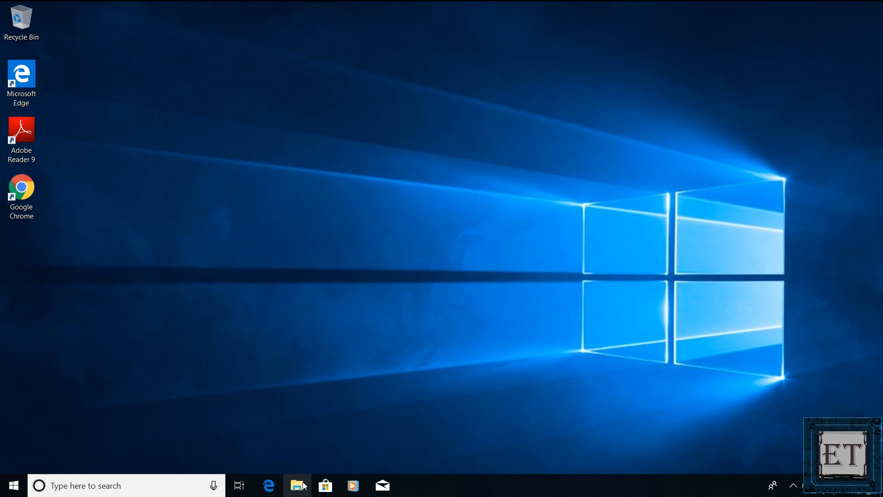
# Reach the Settings About page via This PC's System properties in File Explorer
pyautogui.click(297, 485)
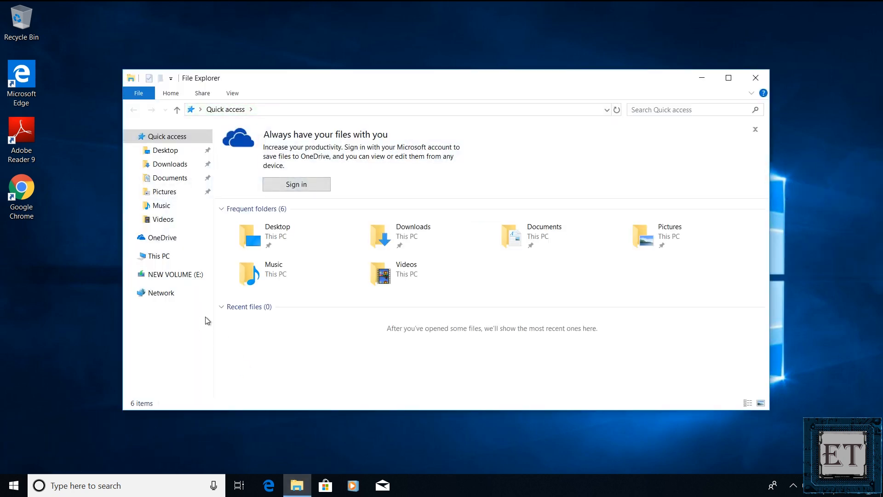
pyautogui.click(159, 256)
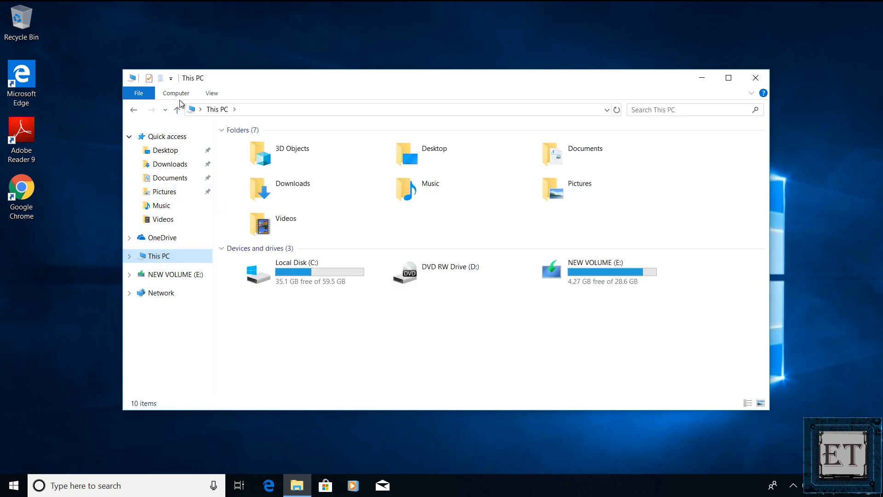
pyautogui.click(175, 93)
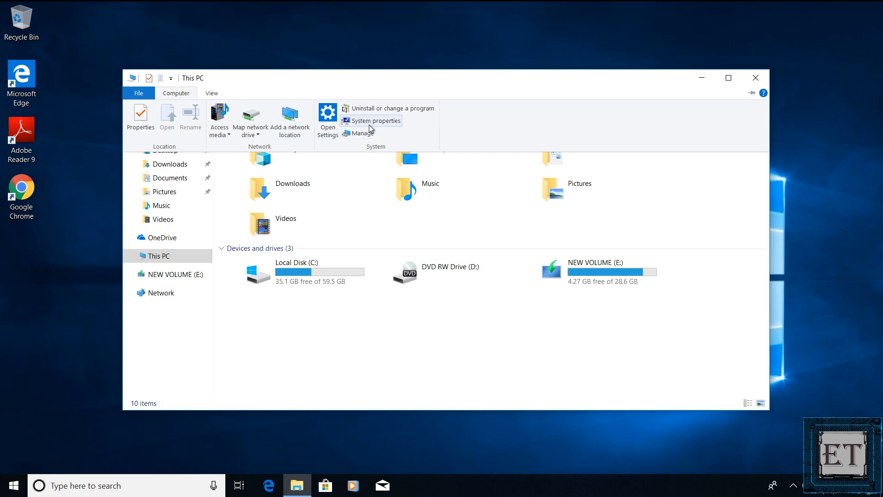
pyautogui.click(374, 121)
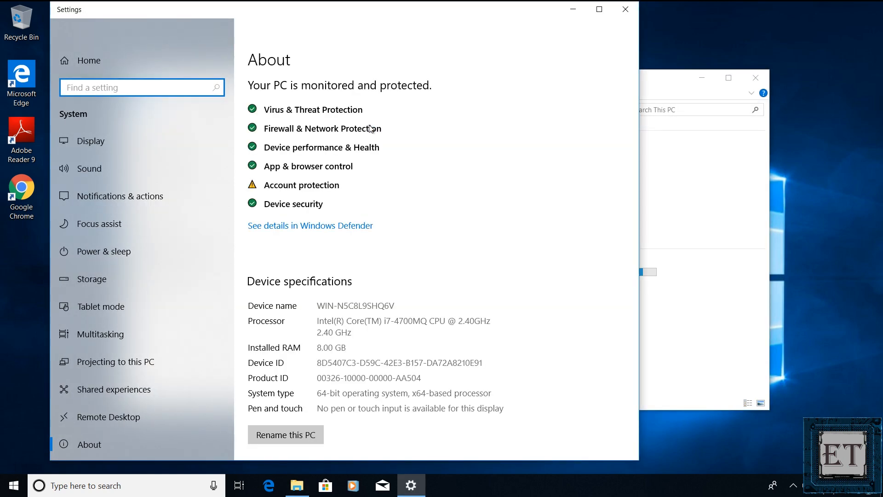
pyautogui.moveTo(526, 218)
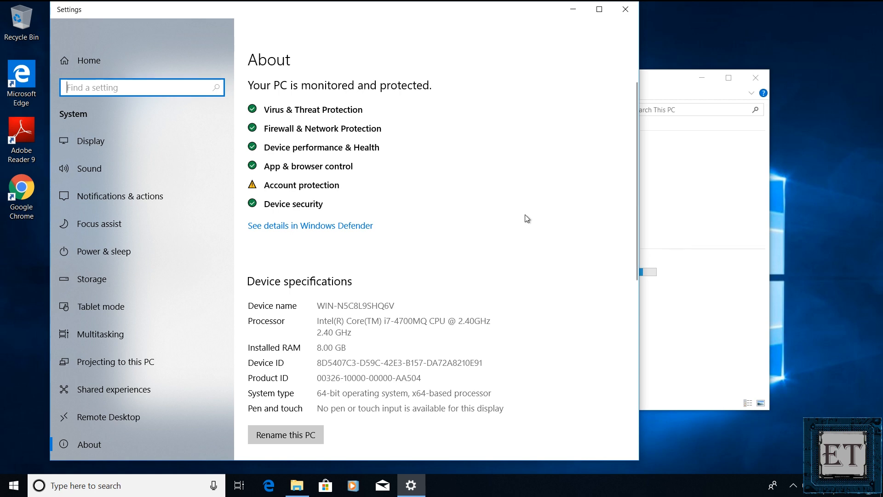
# Follow 'Change product key or upgrade your edition of Windows' to the Activation page
pyautogui.scroll(-3)
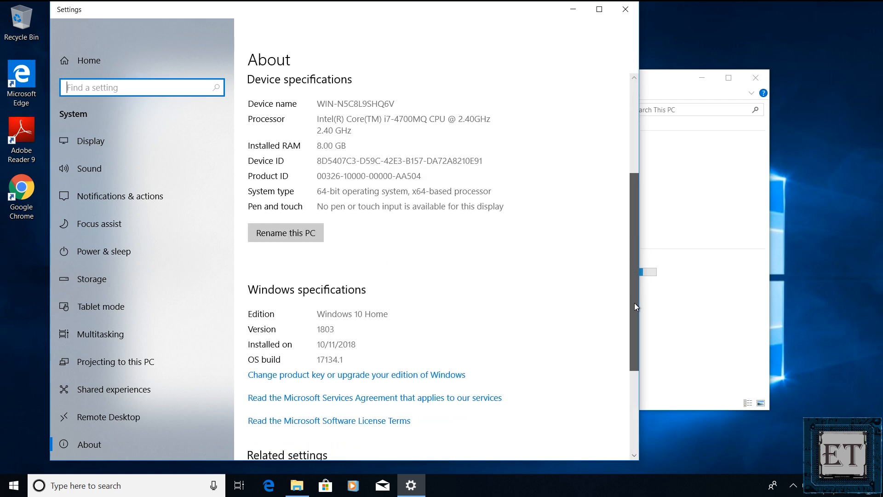
pyautogui.scroll(-3)
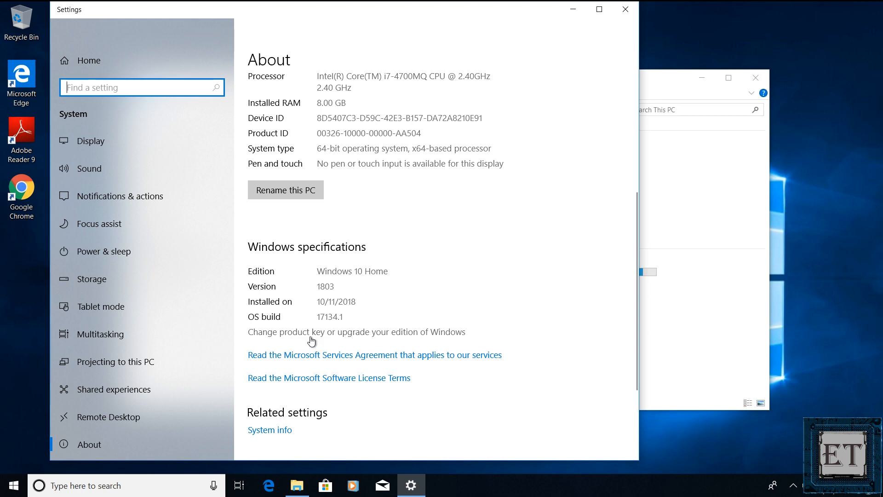
pyautogui.click(324, 331)
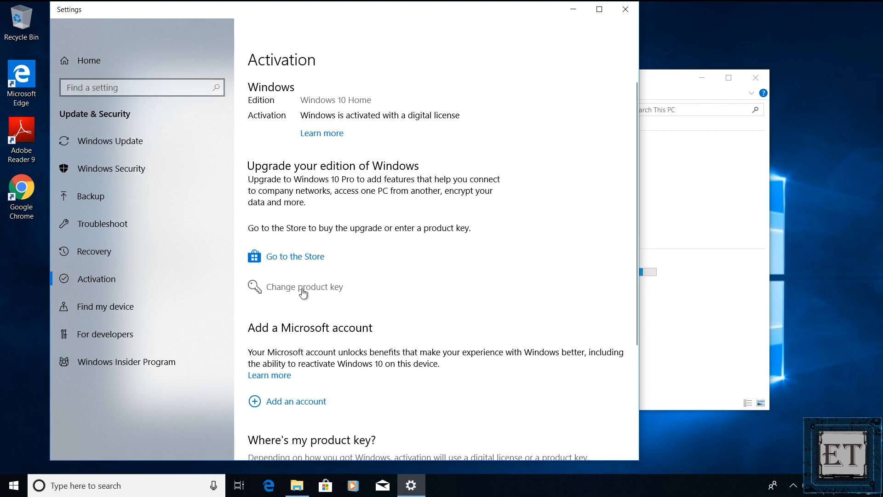
pyautogui.click(304, 287)
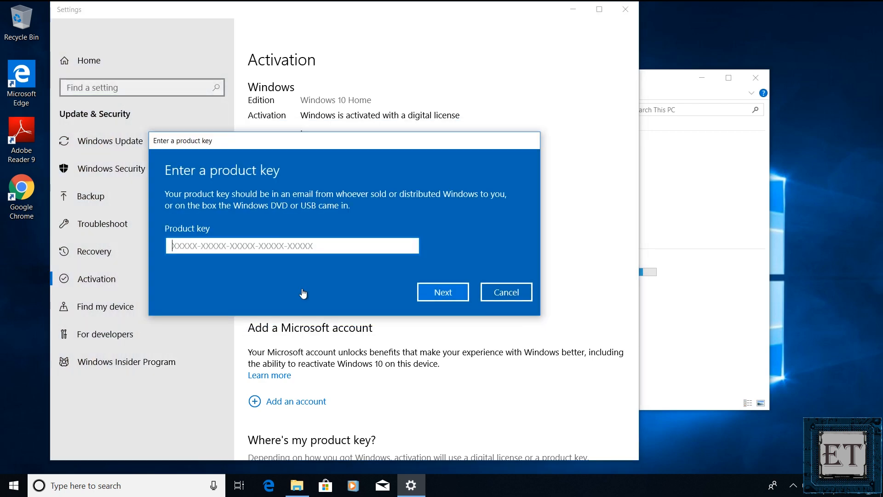
pyautogui.moveTo(251, 273)
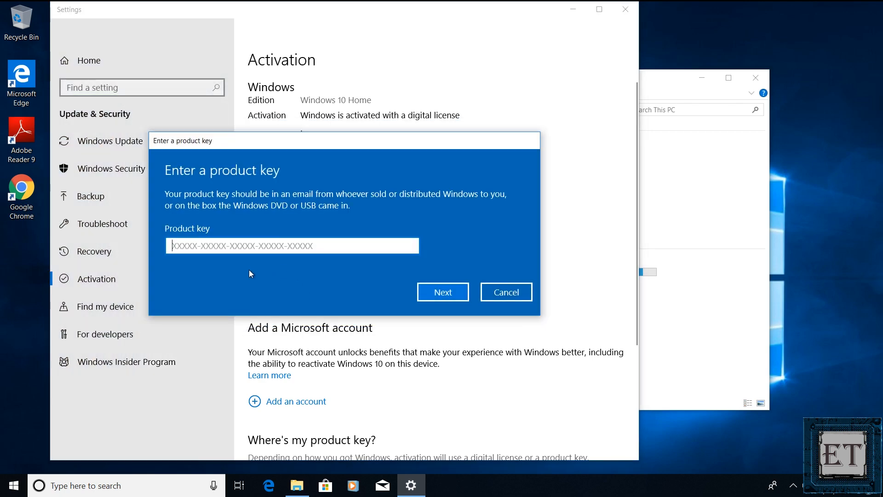
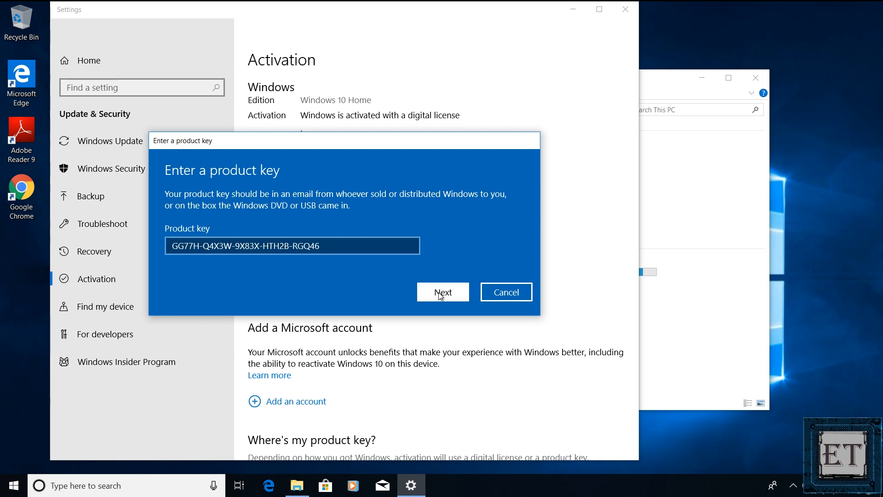
# Submit the entered Windows 10 Pro key for verification
pyautogui.click(442, 291)
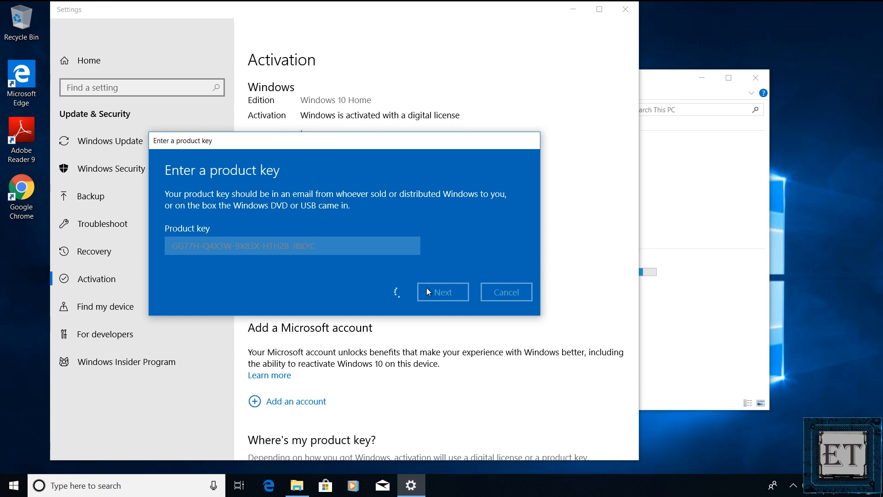
pyautogui.click(443, 292)
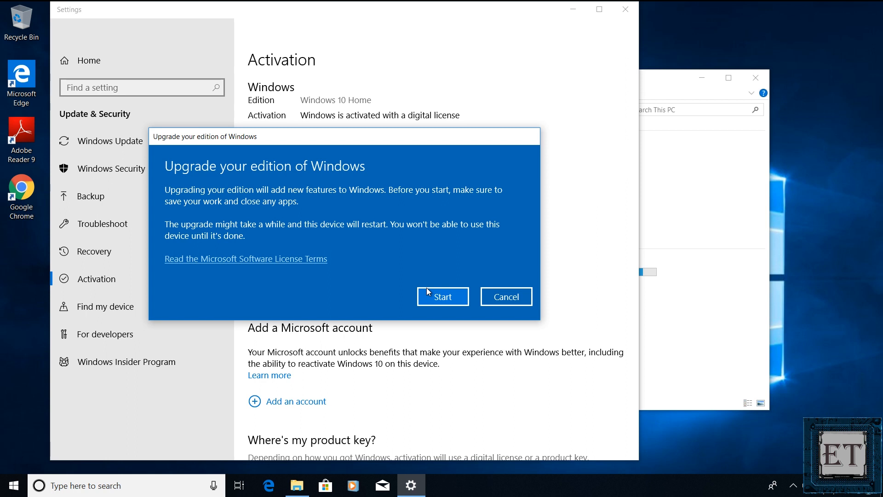
pyautogui.moveTo(333, 178)
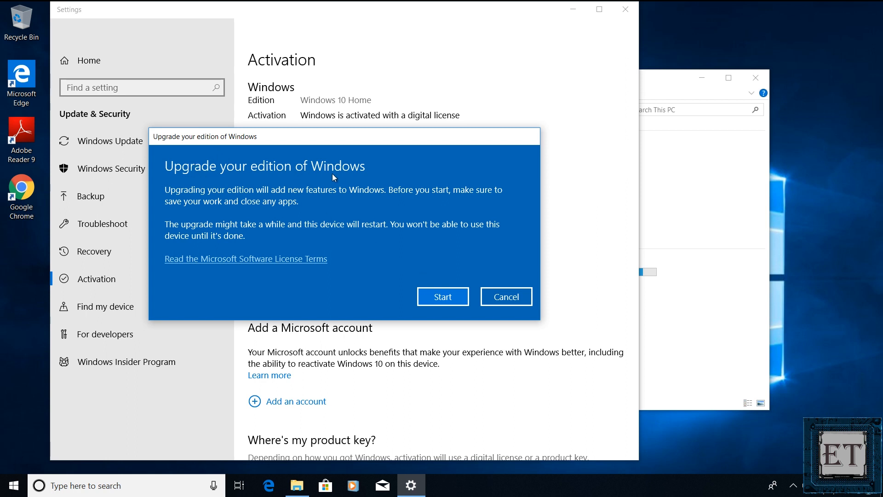
pyautogui.moveTo(328, 234)
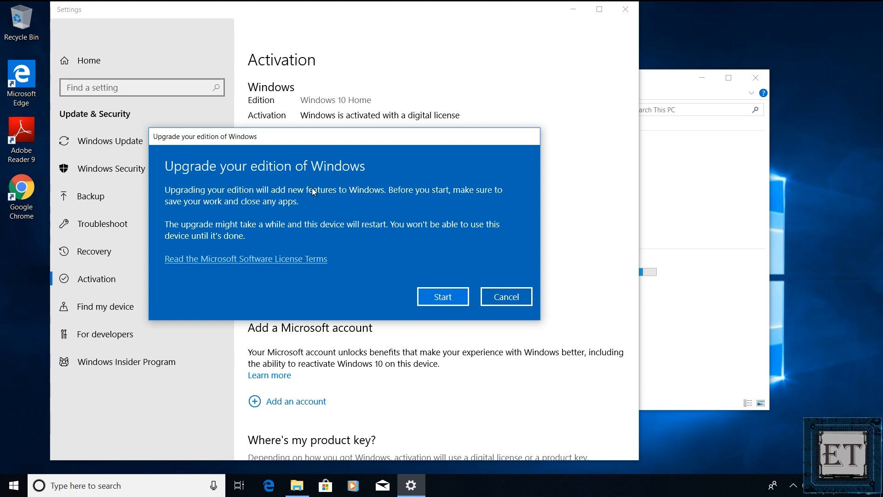
pyautogui.moveTo(290, 218)
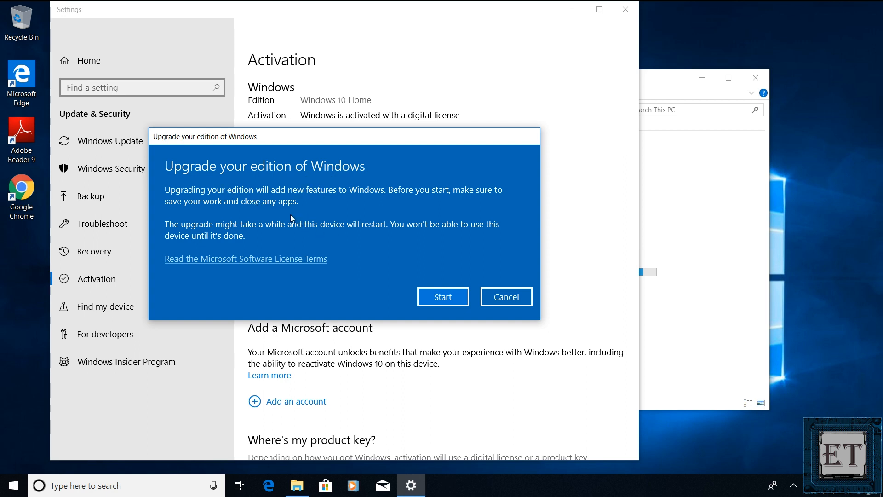
pyautogui.moveTo(309, 217)
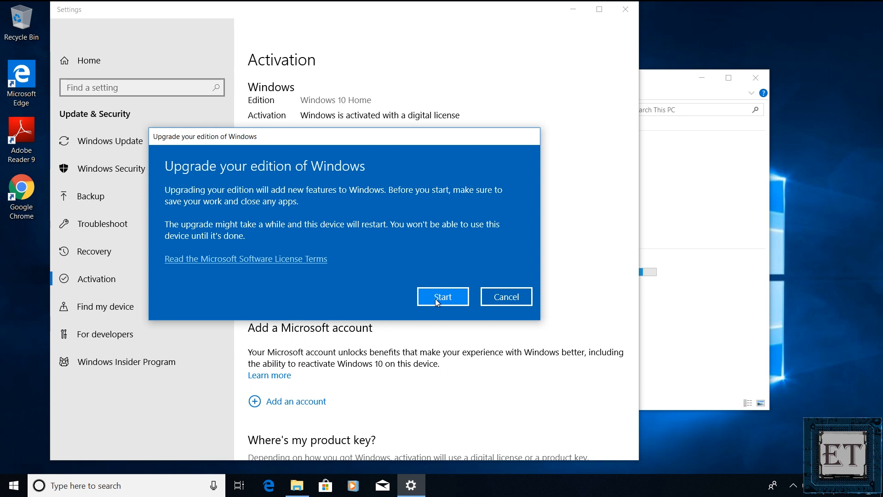
# Start the edition upgrade from Windows 10 Home to Pro
pyautogui.click(443, 296)
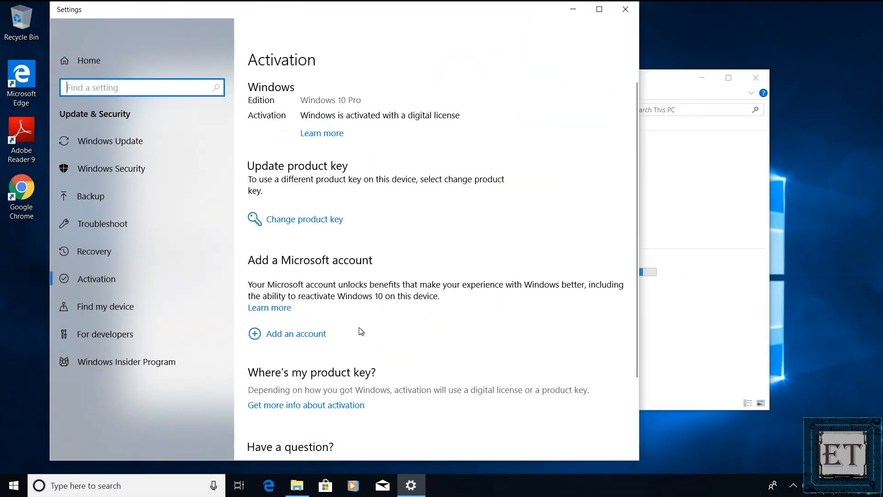
pyautogui.moveTo(453, 116)
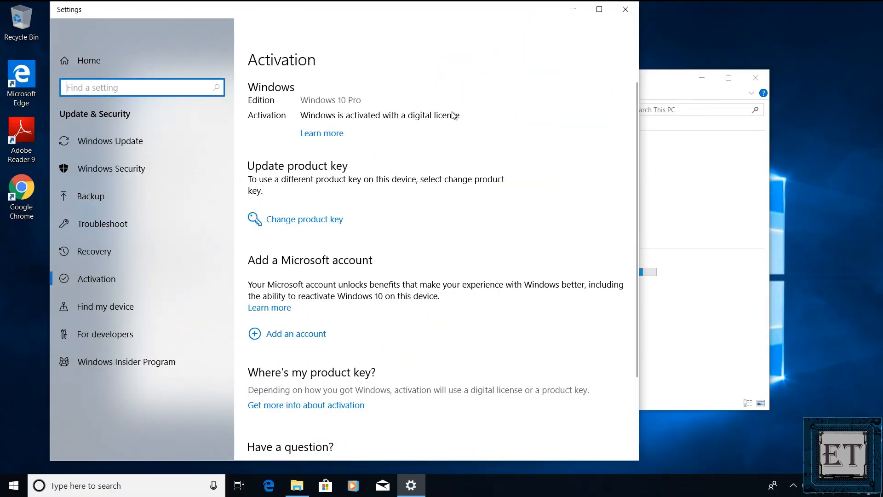
pyautogui.moveTo(387, 140)
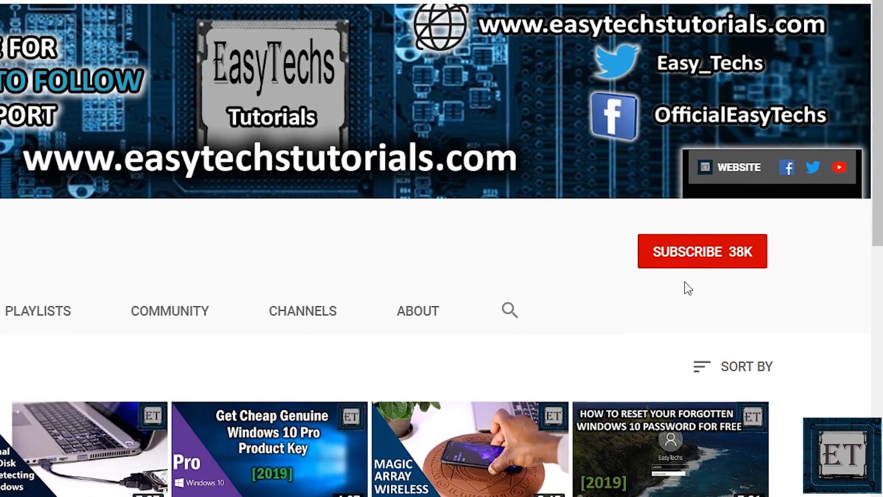
# Subscribe to the EasyTechs Tutorials YouTube channel
pyautogui.click(702, 251)
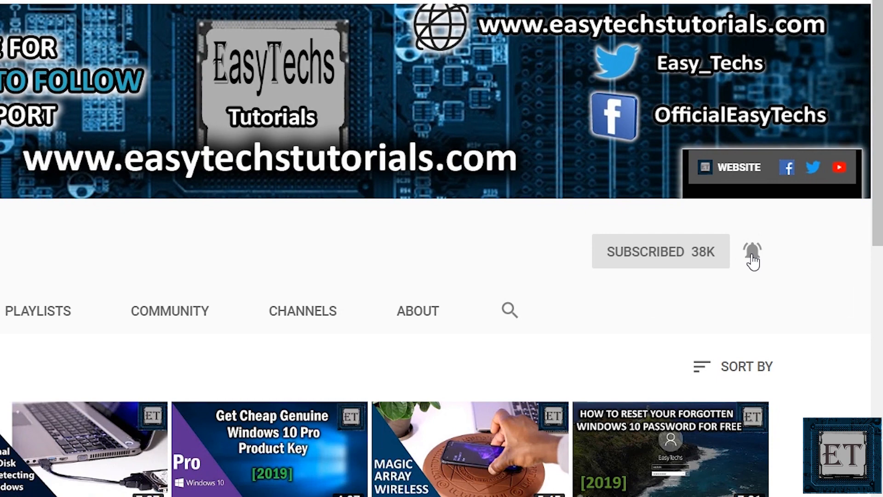
pyautogui.moveTo(788, 263)
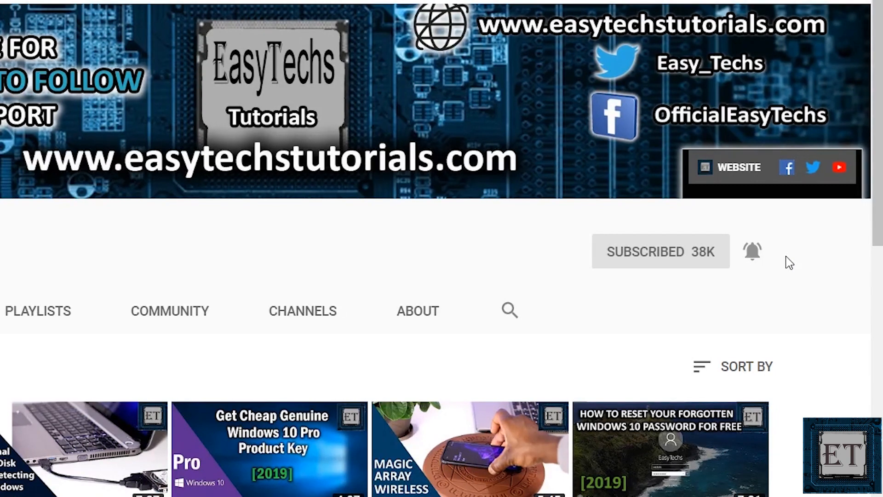